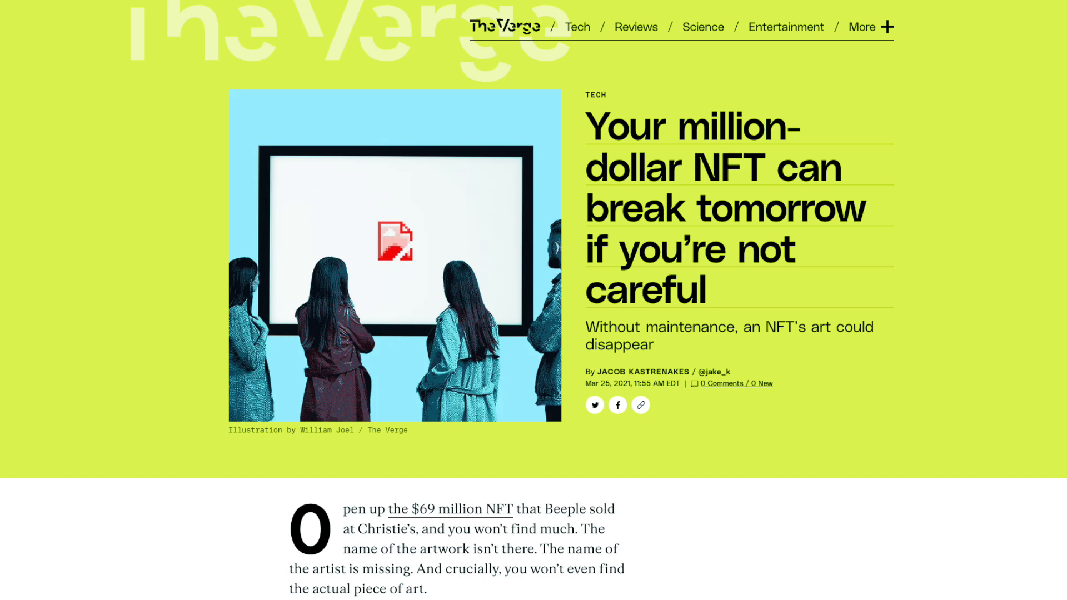
Step: Leave The Verge NFT article and bring up the OpenSea marketplace home page
{"action": "left_click", "coordinate": [451, 509]}
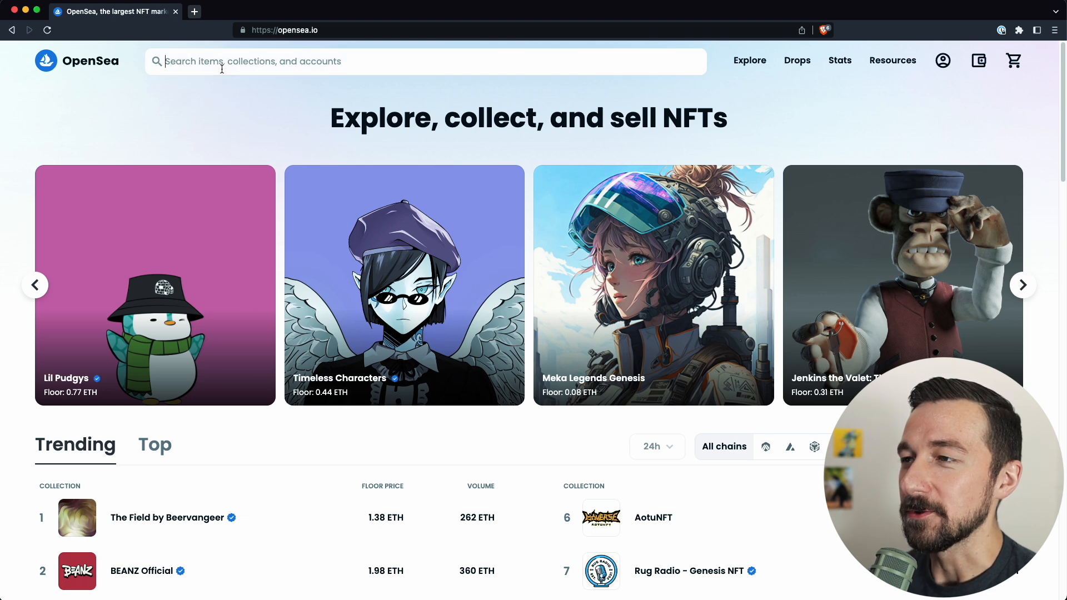
Step: Search 'bor' and go to the Bored Ape Yacht Club collection
{"action": "type", "text": "bored ape"}
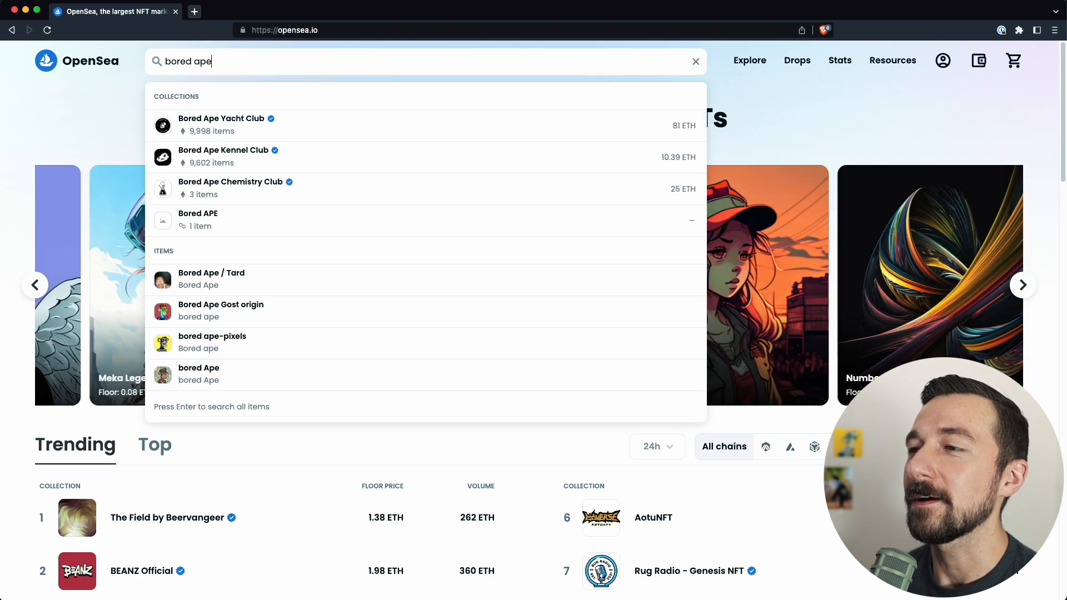
{"action": "left_click", "coordinate": [220, 122]}
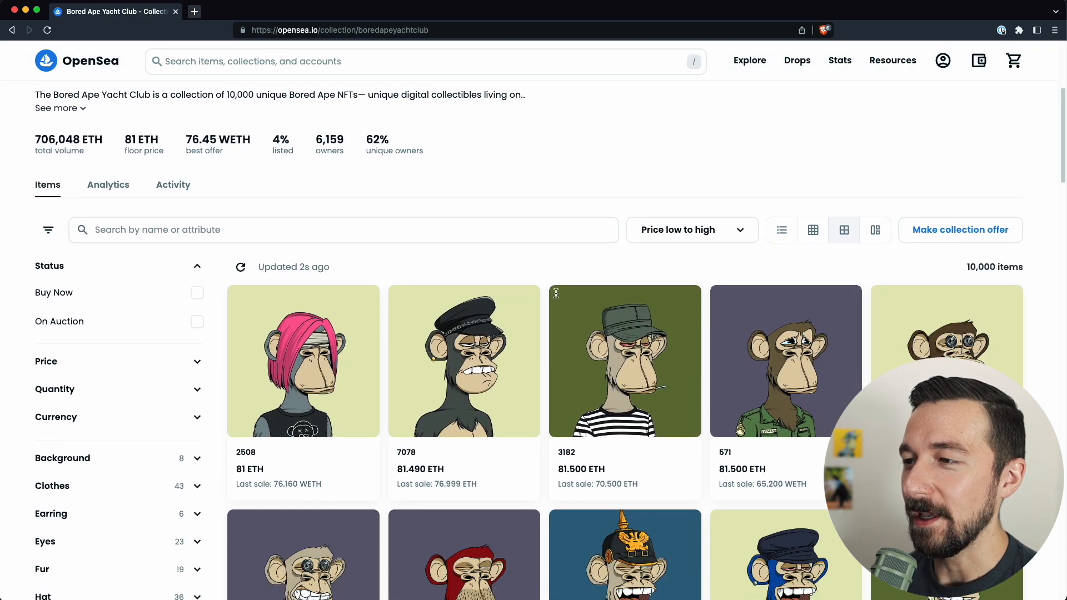
Step: Find and open the listing for Bored Ape #3559 in the collection grid
{"action": "scroll", "scroll_direction": "down", "scroll_amount": 3}
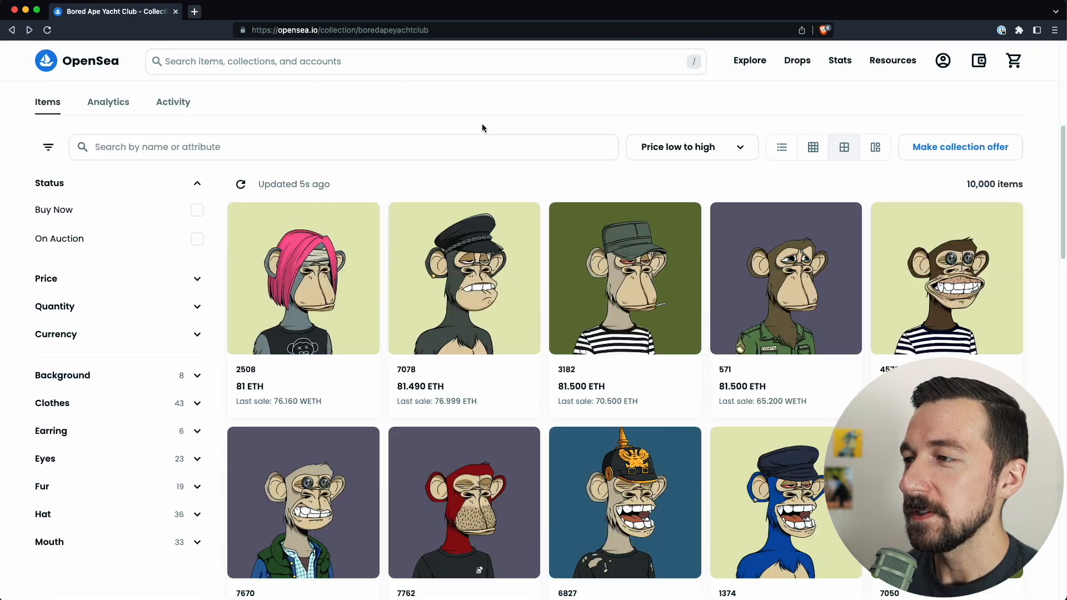
{"action": "scroll", "scroll_direction": "down", "scroll_amount": 3}
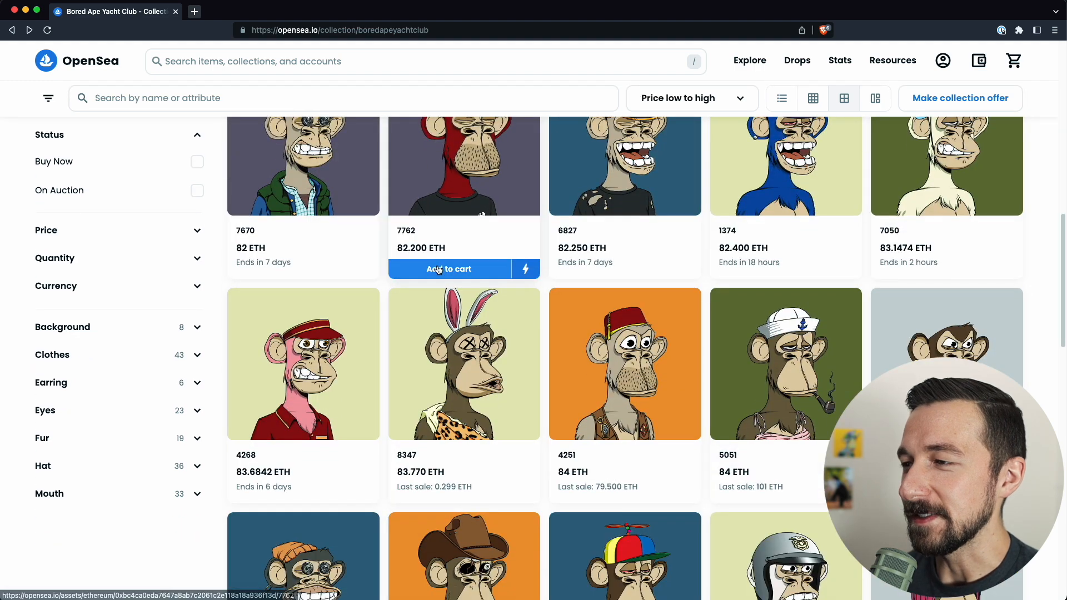
{"action": "scroll", "scroll_direction": "down", "scroll_amount": 3}
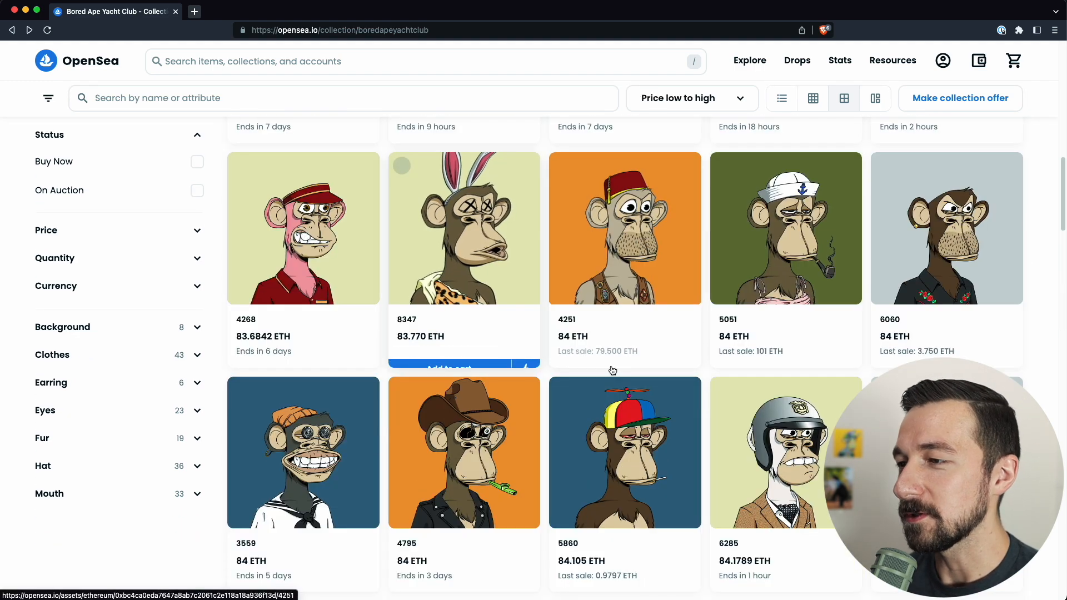
{"action": "scroll", "scroll_direction": "down", "scroll_amount": 3}
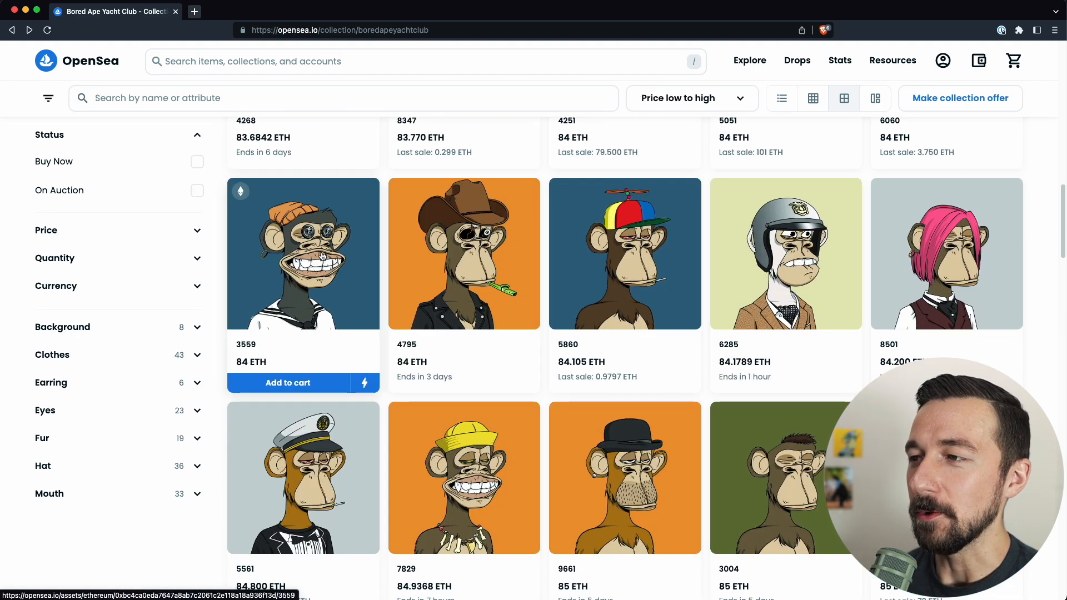
{"action": "left_click", "coordinate": [303, 254]}
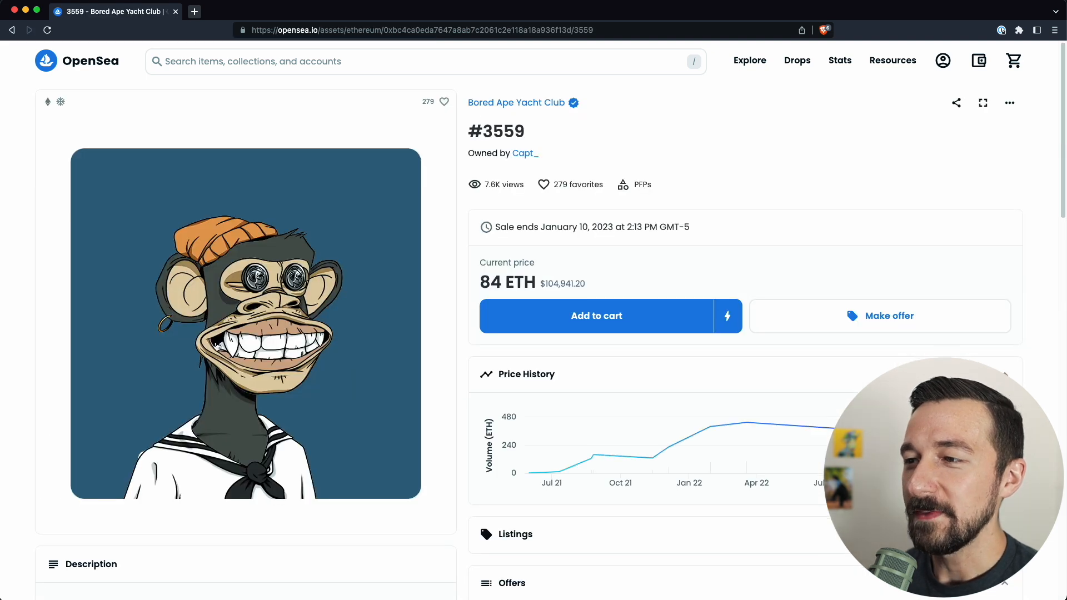
Step: Open the listing's Contract Address link on Etherscan in a new tab
{"action": "scroll", "scroll_direction": "down", "scroll_amount": 3}
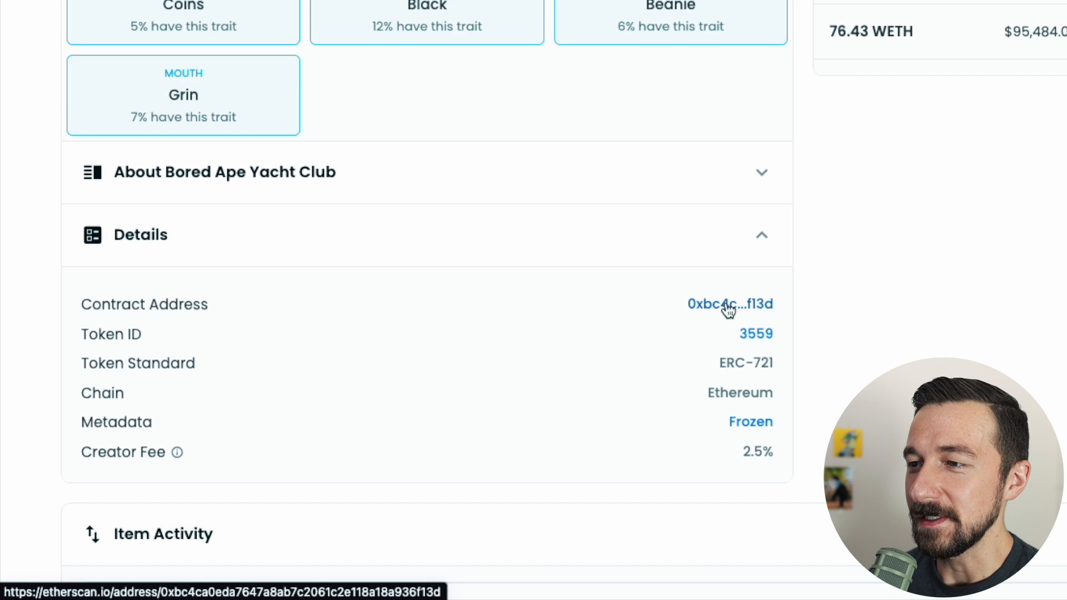
{"action": "right_click", "coordinate": [729, 304]}
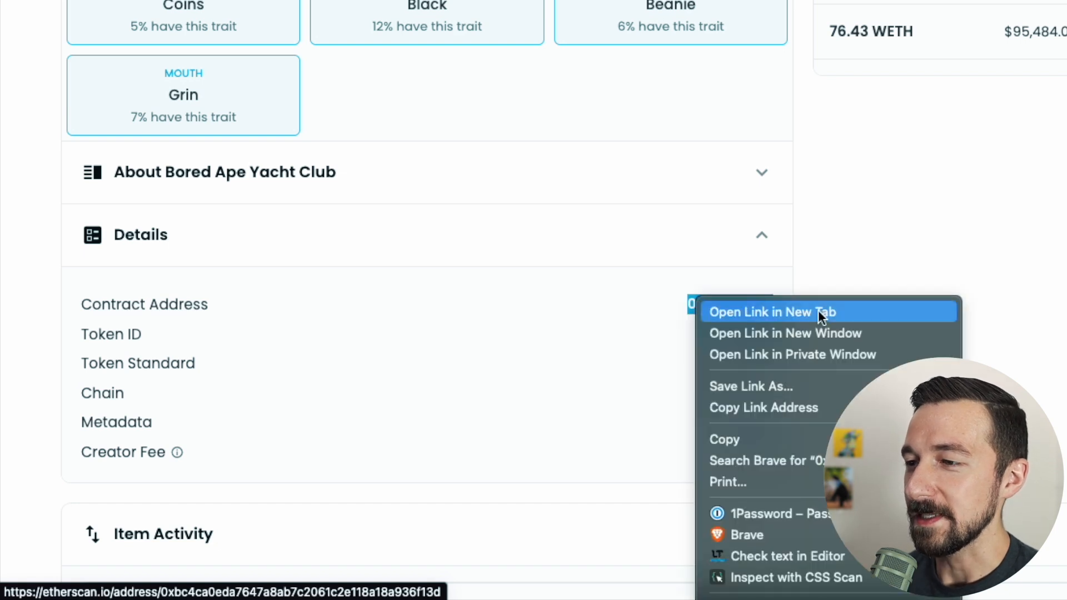
{"action": "left_click", "coordinate": [769, 311]}
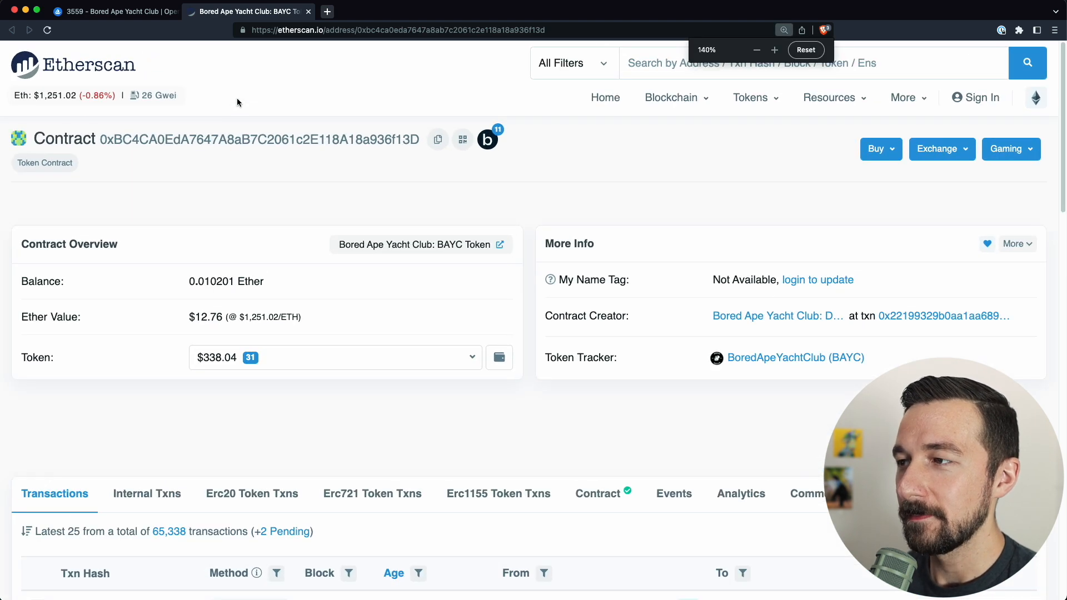
Step: Go to the contract's verified source code and its Read Contract functions
{"action": "scroll", "scroll_direction": "down", "scroll_amount": 3}
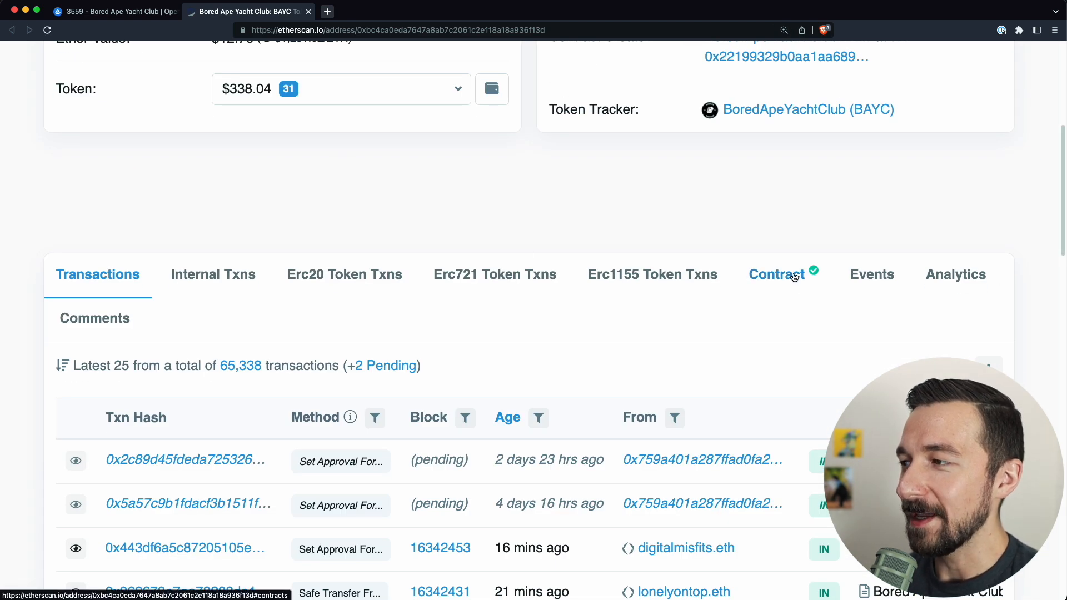
{"action": "left_click", "coordinate": [777, 275]}
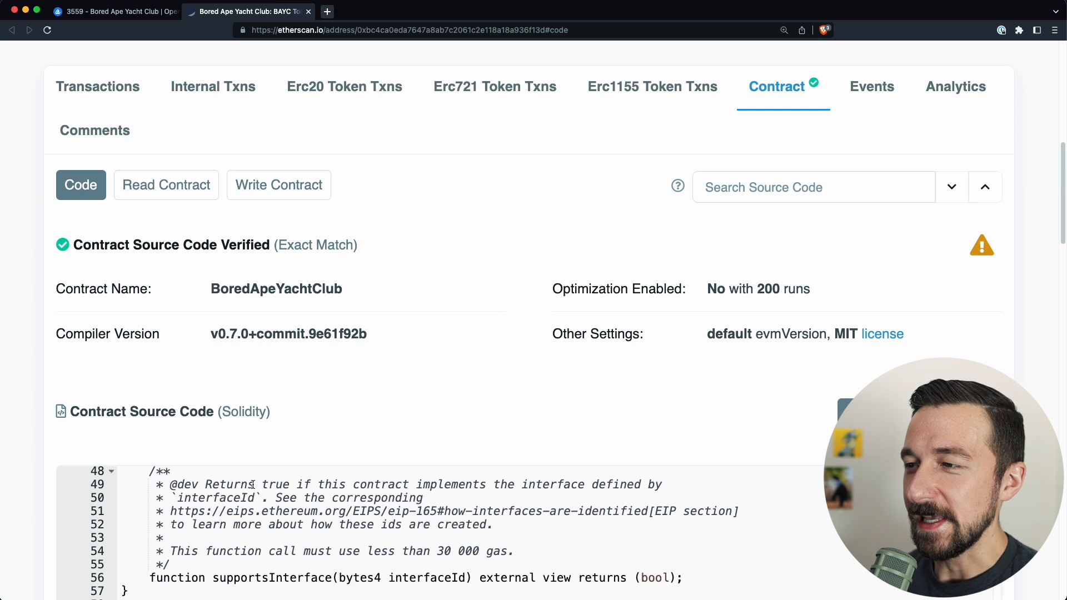
{"action": "scroll", "scroll_direction": "down", "scroll_amount": 3}
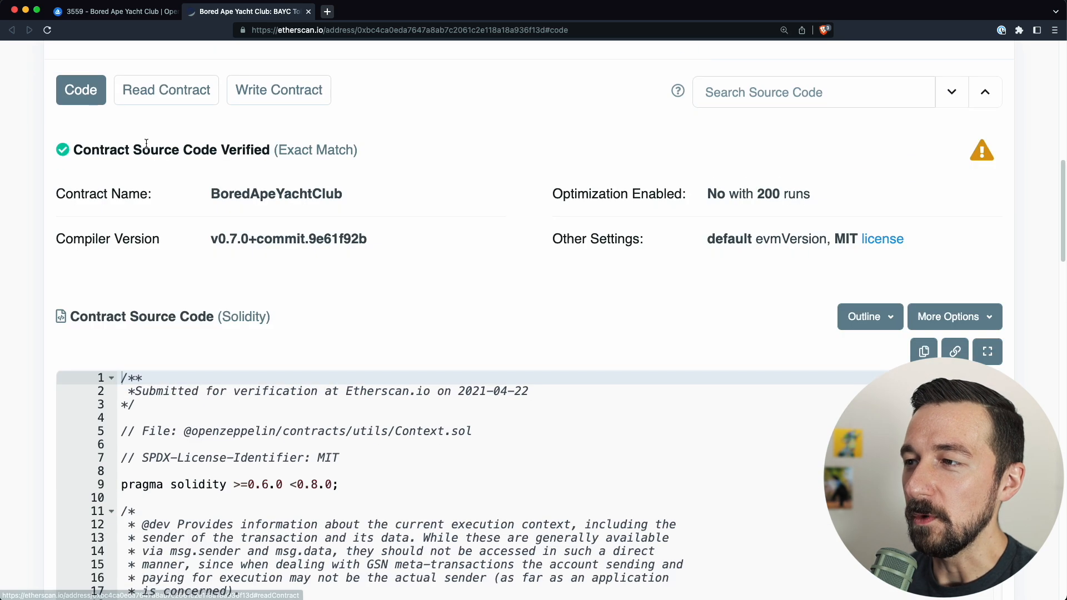
{"action": "left_click", "coordinate": [166, 90]}
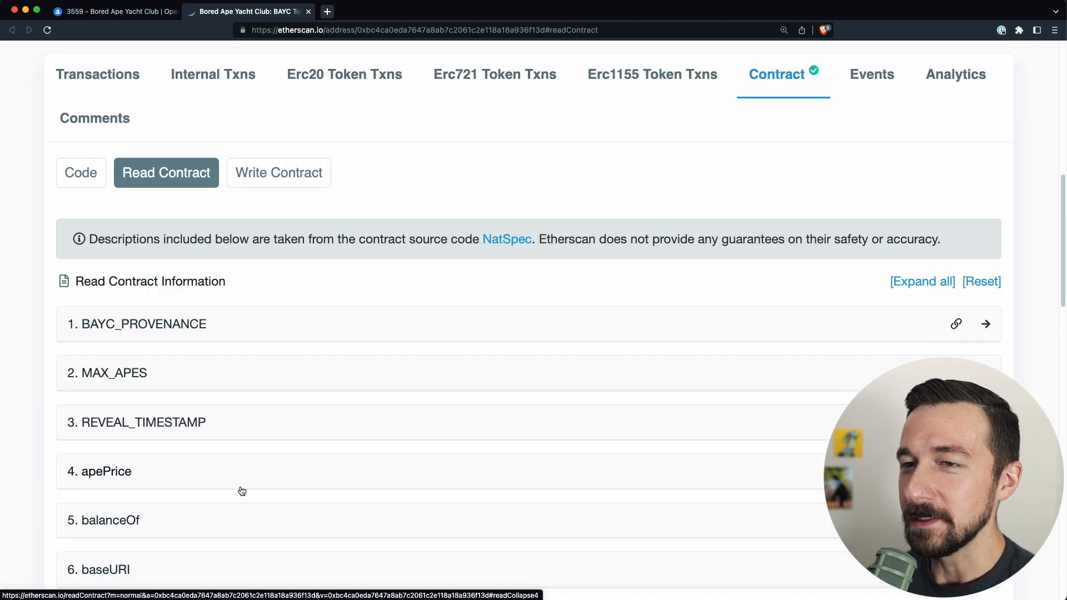
Step: Locate and expand the 20. tokenURI read function
{"action": "scroll", "scroll_direction": "down", "scroll_amount": 3}
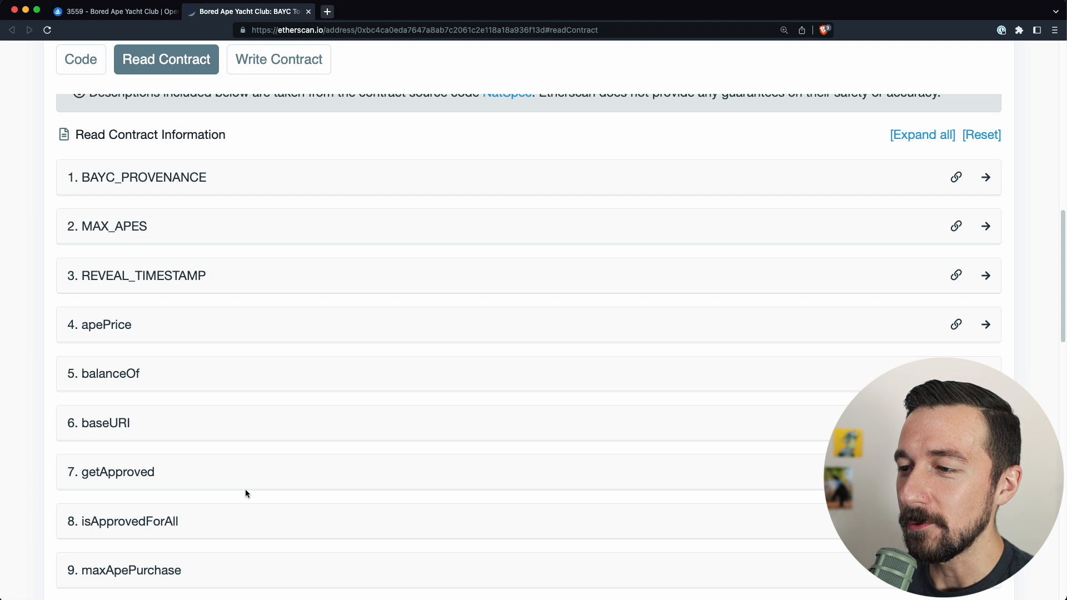
{"action": "scroll", "scroll_direction": "down", "scroll_amount": 3}
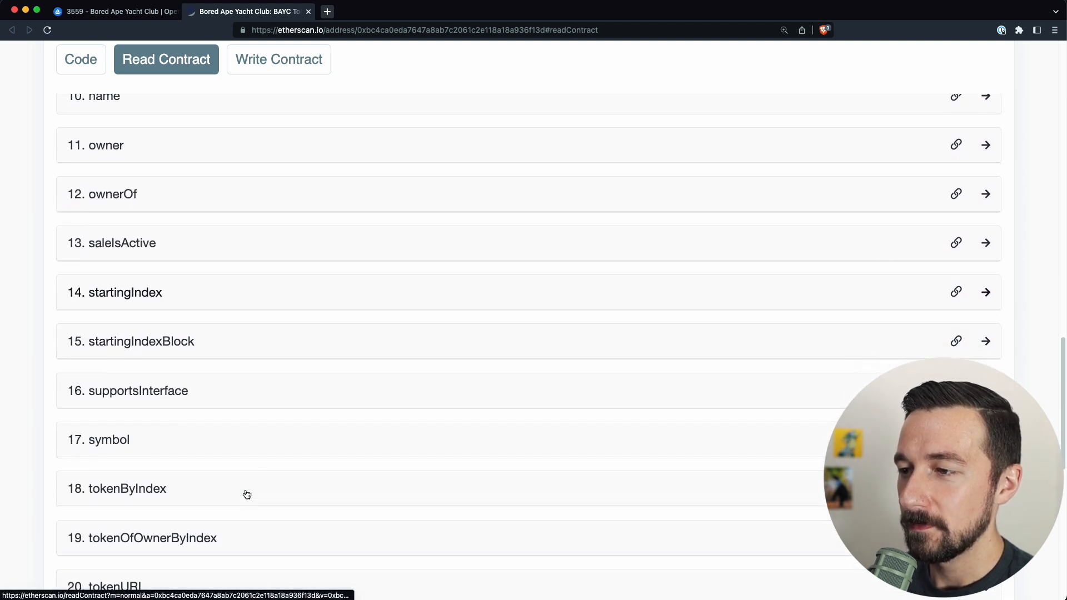
{"action": "scroll", "scroll_direction": "down", "scroll_amount": 3}
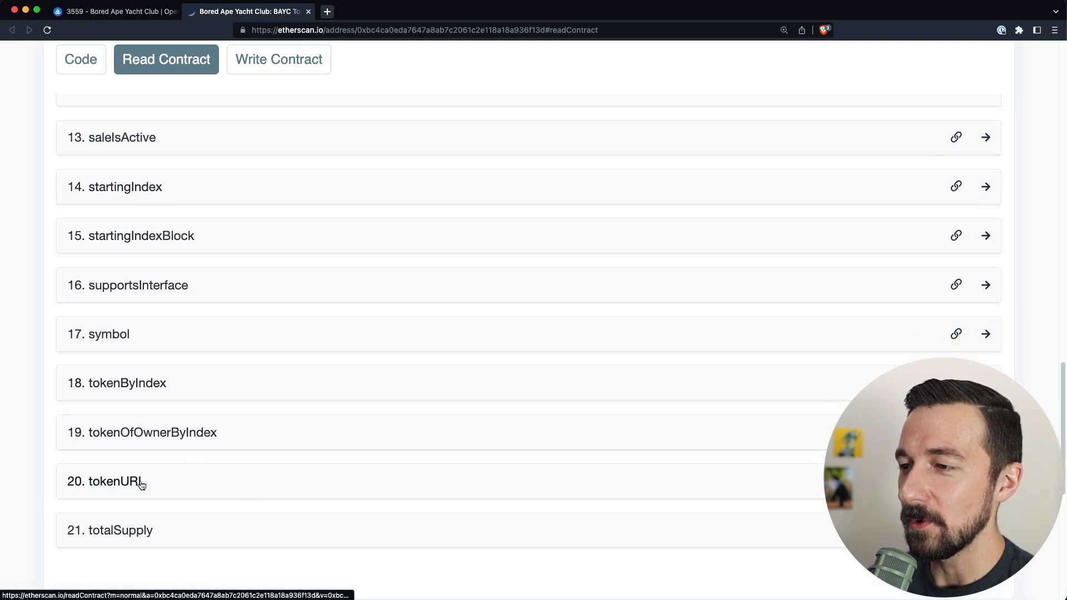
{"action": "left_click", "coordinate": [117, 481]}
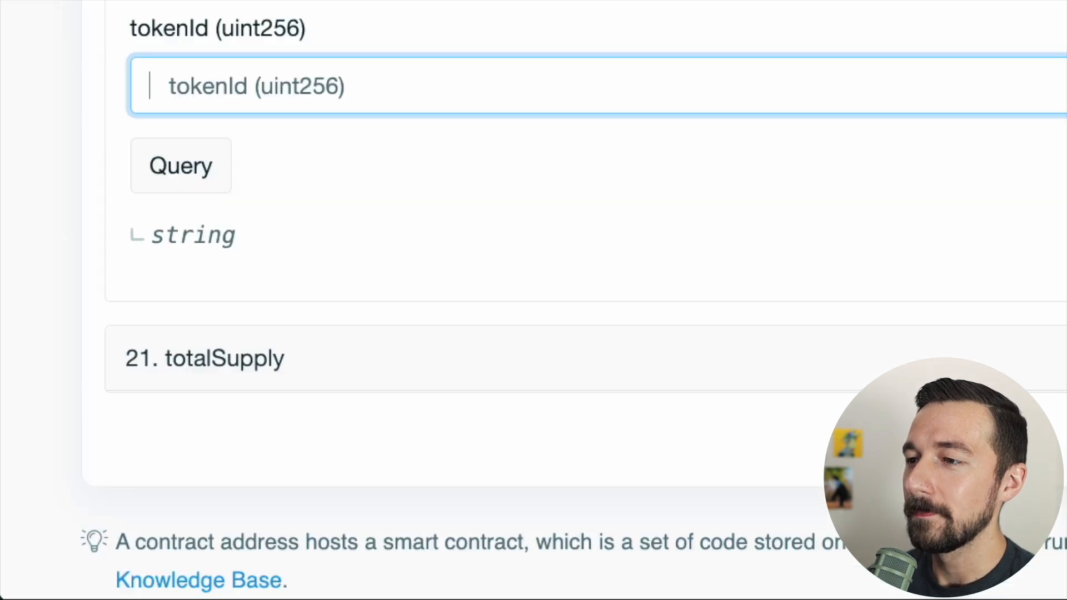
Step: Query tokenURI for tokenId 3559 and select the returned ipfs:// address
{"action": "type", "text": "3559"}
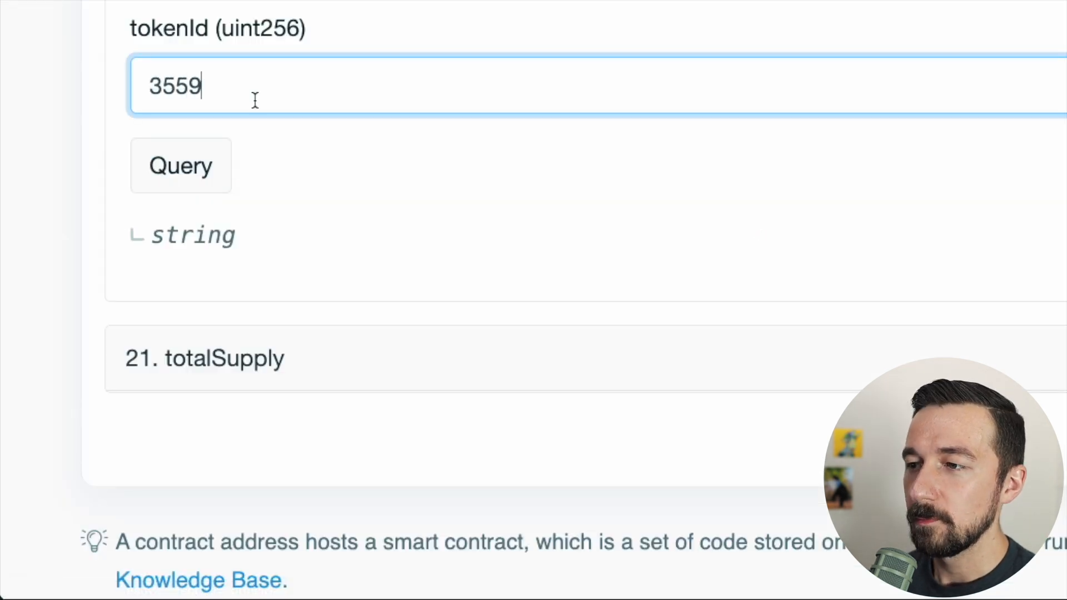
{"action": "mouse_move", "coordinate": [181, 166]}
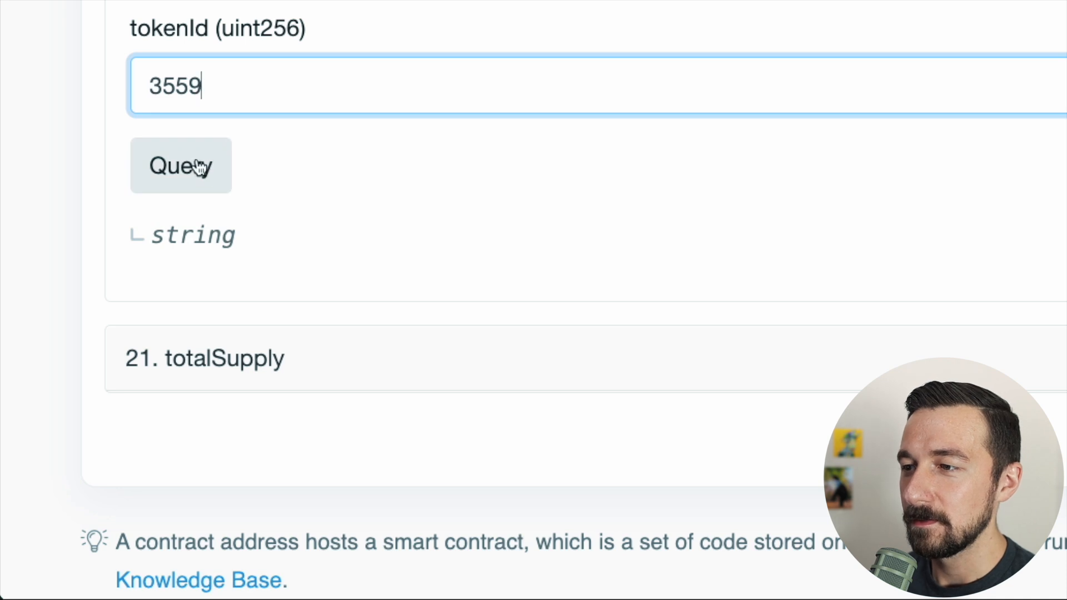
{"action": "left_click", "coordinate": [180, 166]}
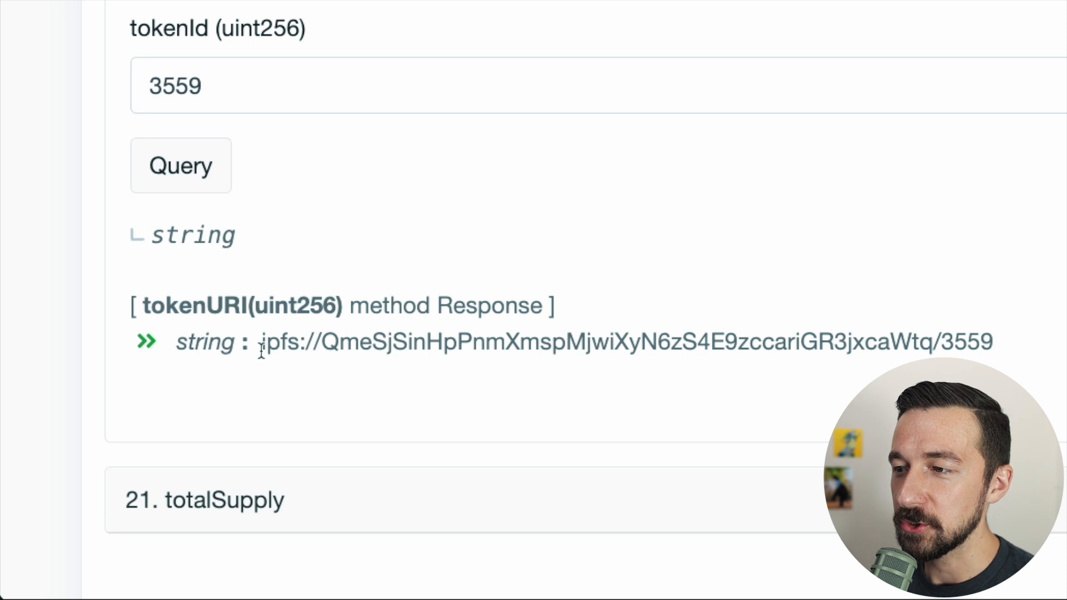
{"action": "left_click_drag", "start_coordinate": [262, 341], "coordinate": [462, 341]}
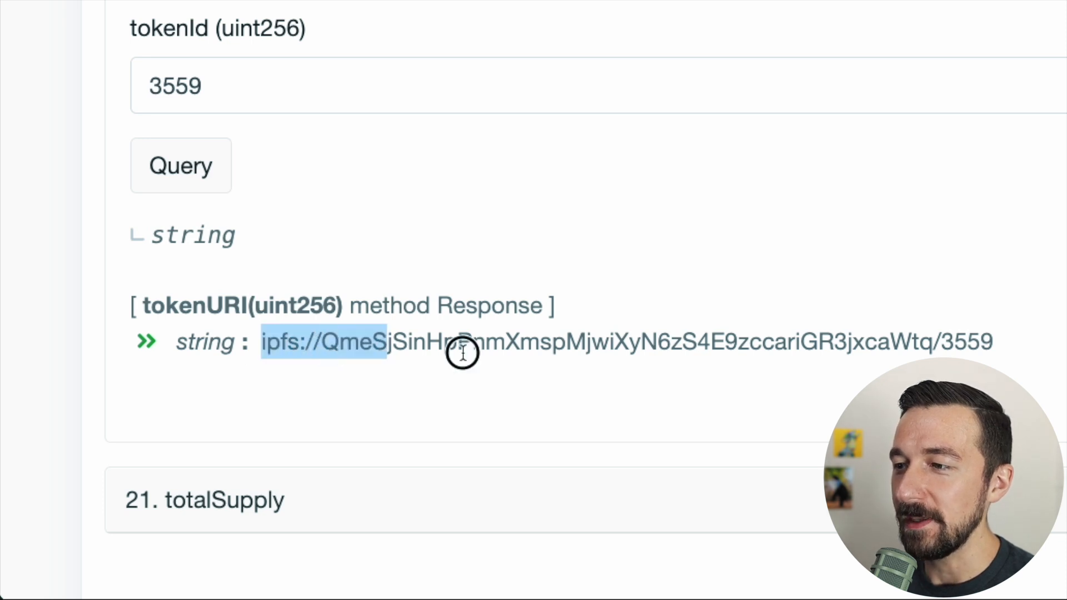
{"action": "left_click", "coordinate": [419, 341]}
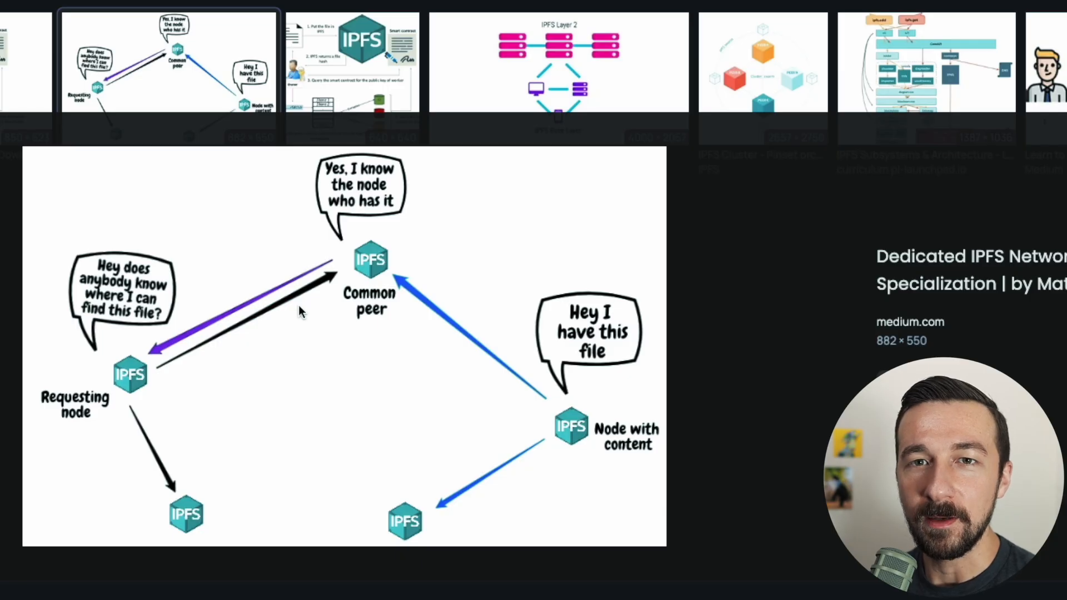
{"action": "mouse_move", "coordinate": [272, 475]}
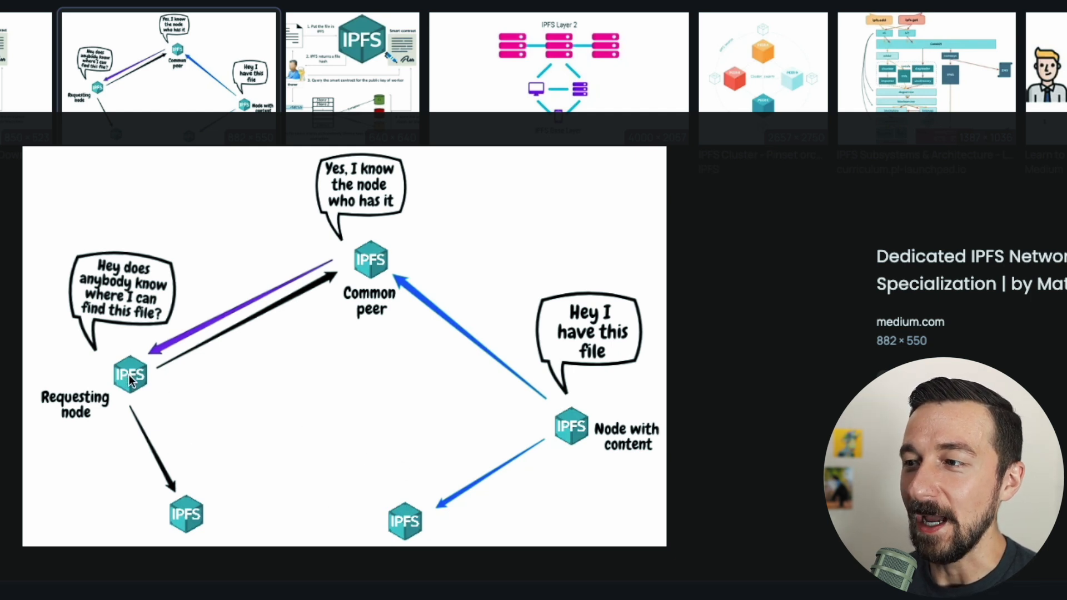
{"action": "mouse_move", "coordinate": [190, 339]}
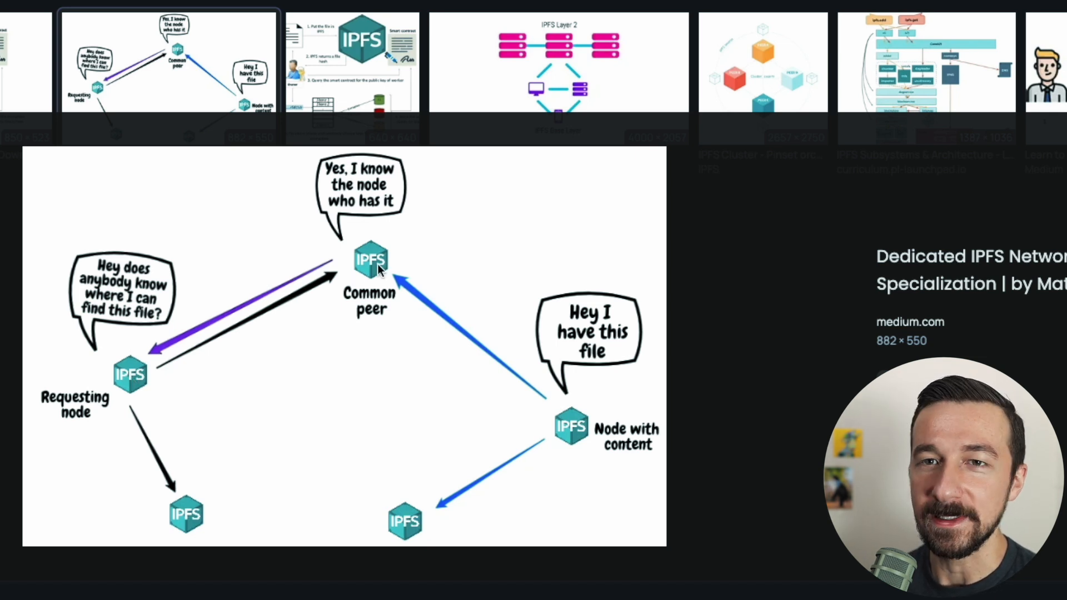
{"action": "mouse_move", "coordinate": [381, 228]}
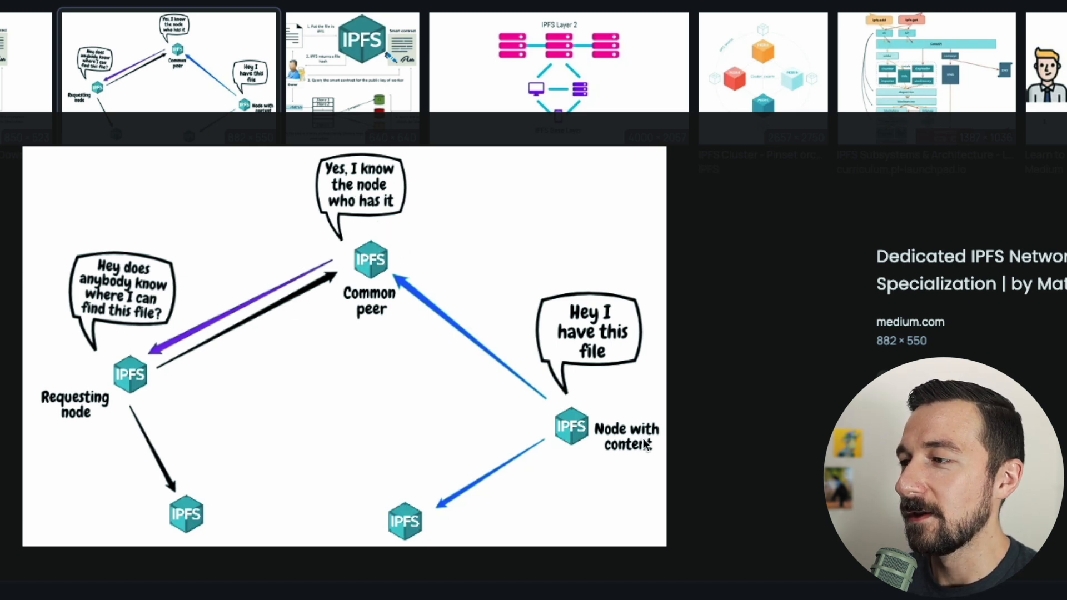
{"action": "mouse_move", "coordinate": [51, 405]}
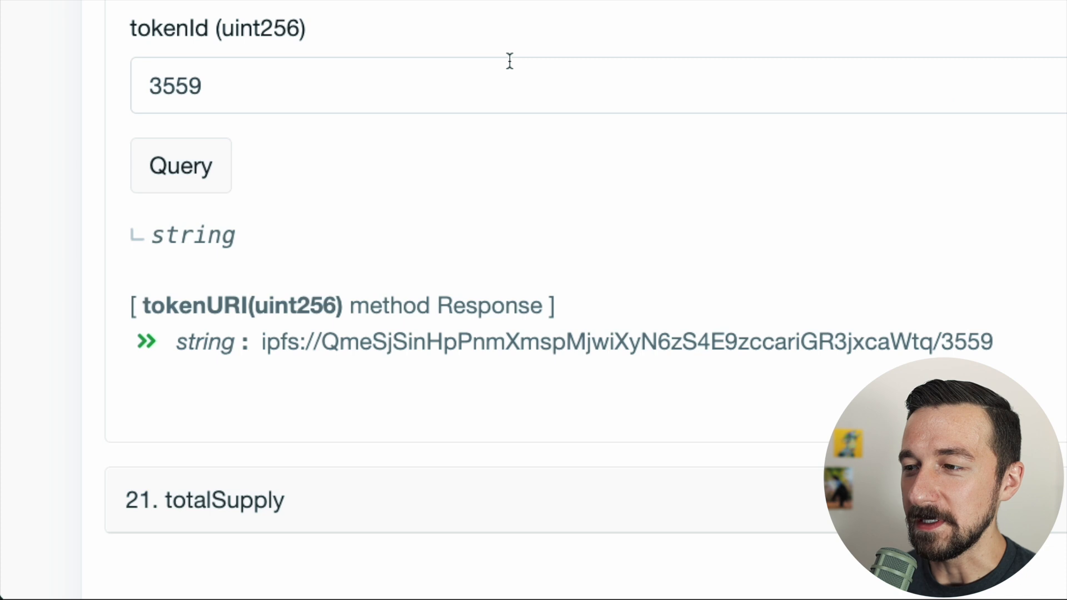
{"action": "mouse_move", "coordinate": [256, 340]}
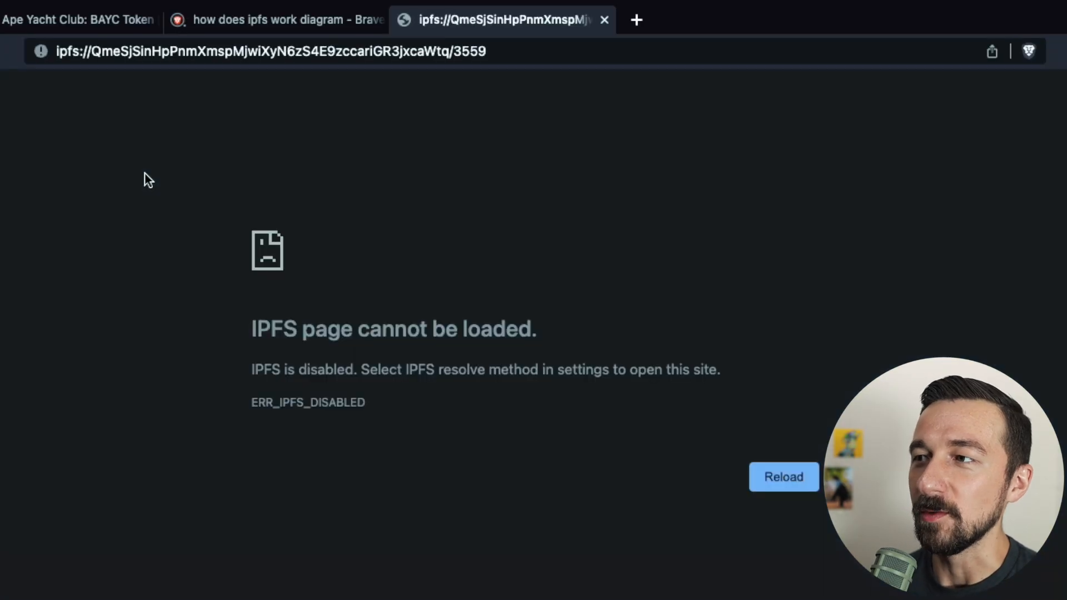
{"action": "mouse_move", "coordinate": [73, 77]}
{"action": "type", "text": ".io/ip"}
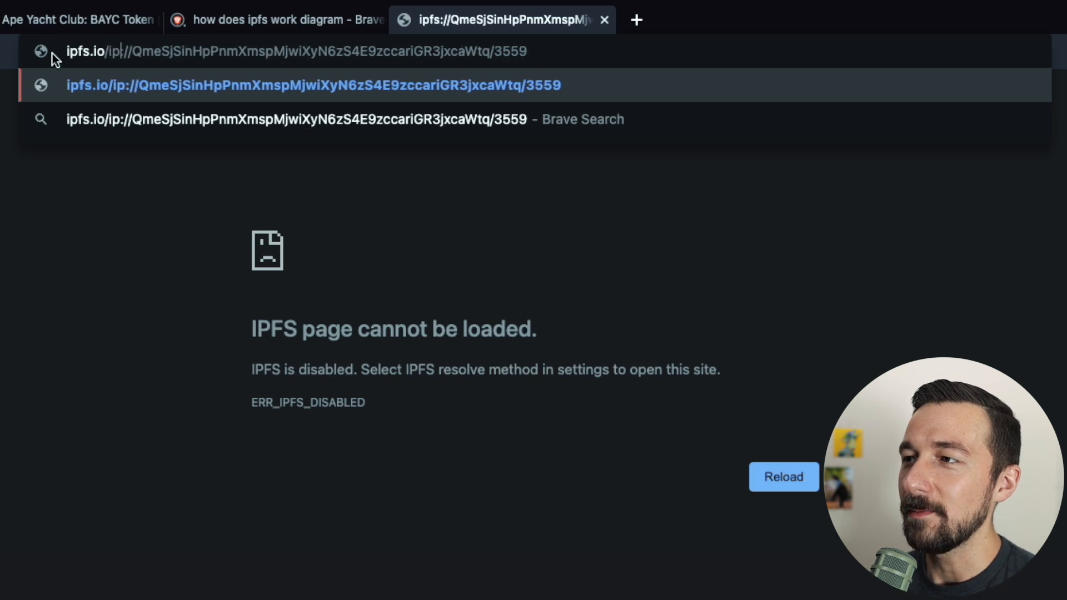
Step: Reload the ipfs:// tokenURI prefixed with ipfs.io/ipfs/ so the metadata JSON loads
{"action": "key", "text": "Backspace"}
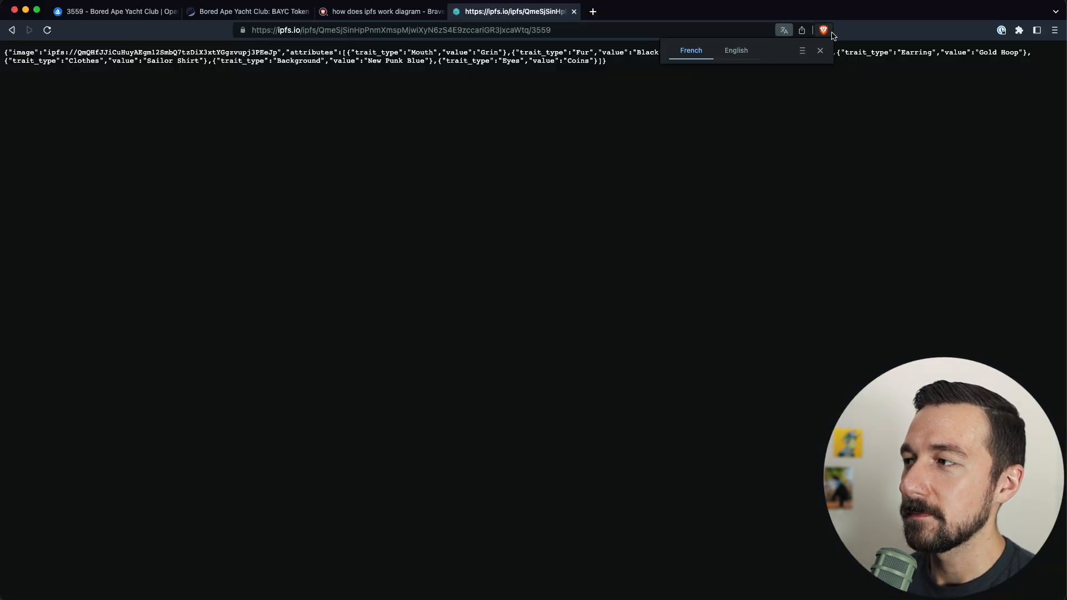
Step: Dismiss the translate offer and highlight the JSON's image field, traits and image IPFS address
{"action": "left_click", "coordinate": [821, 50]}
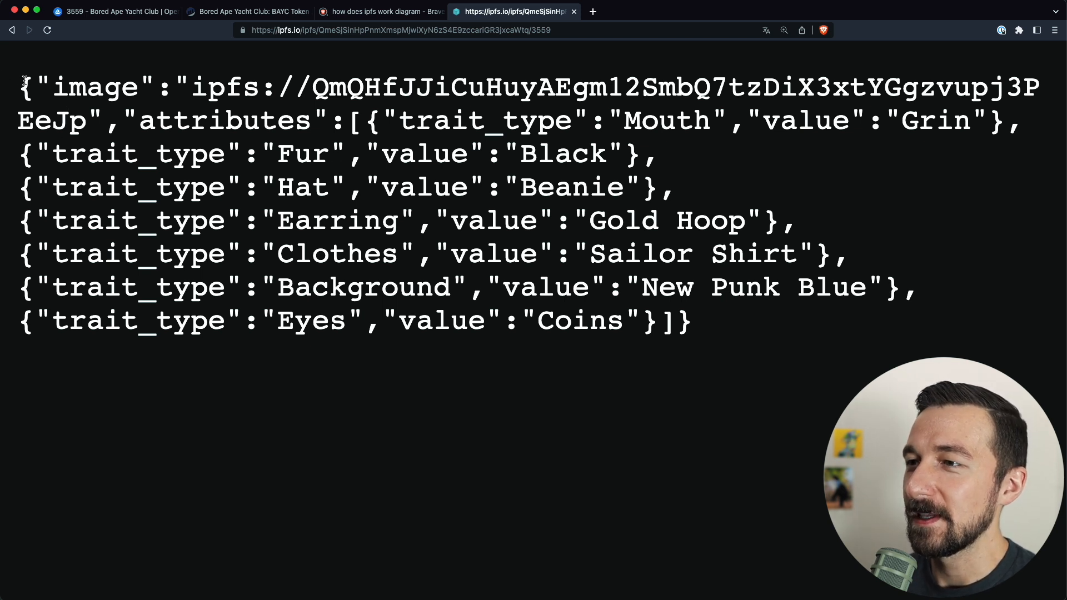
{"action": "left_click_drag", "start_coordinate": [23, 87], "coordinate": [310, 120]}
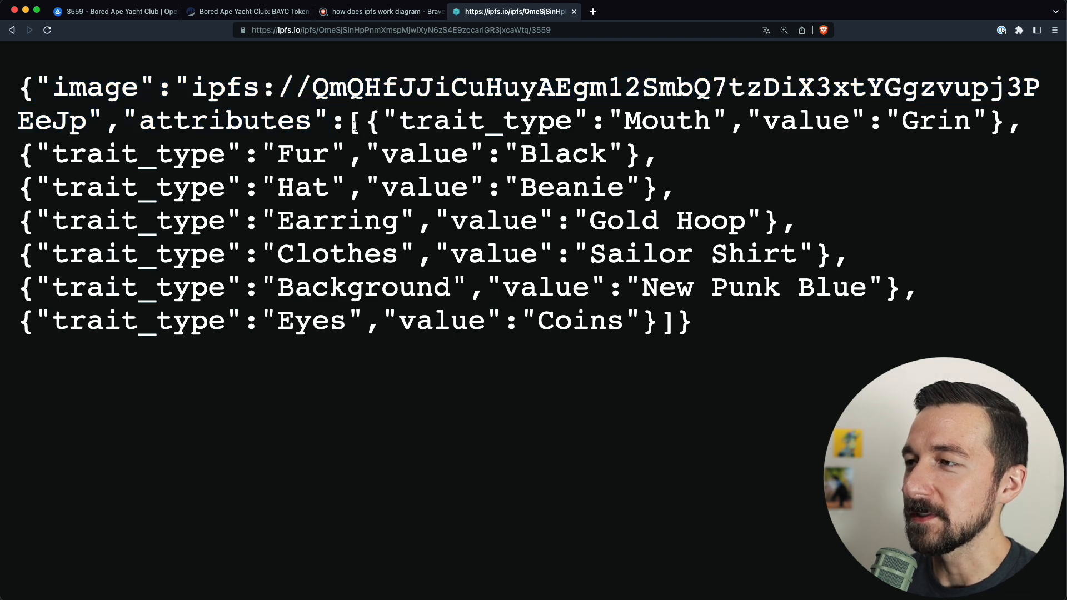
{"action": "left_click_drag", "start_coordinate": [360, 120], "coordinate": [687, 320]}
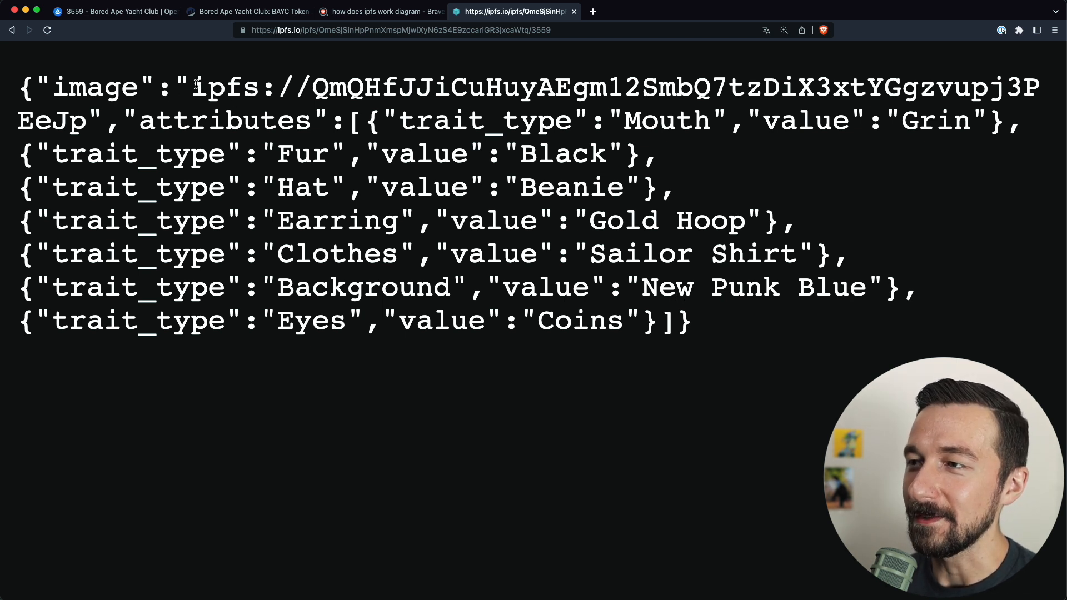
{"action": "left_click_drag", "start_coordinate": [194, 85], "coordinate": [87, 120]}
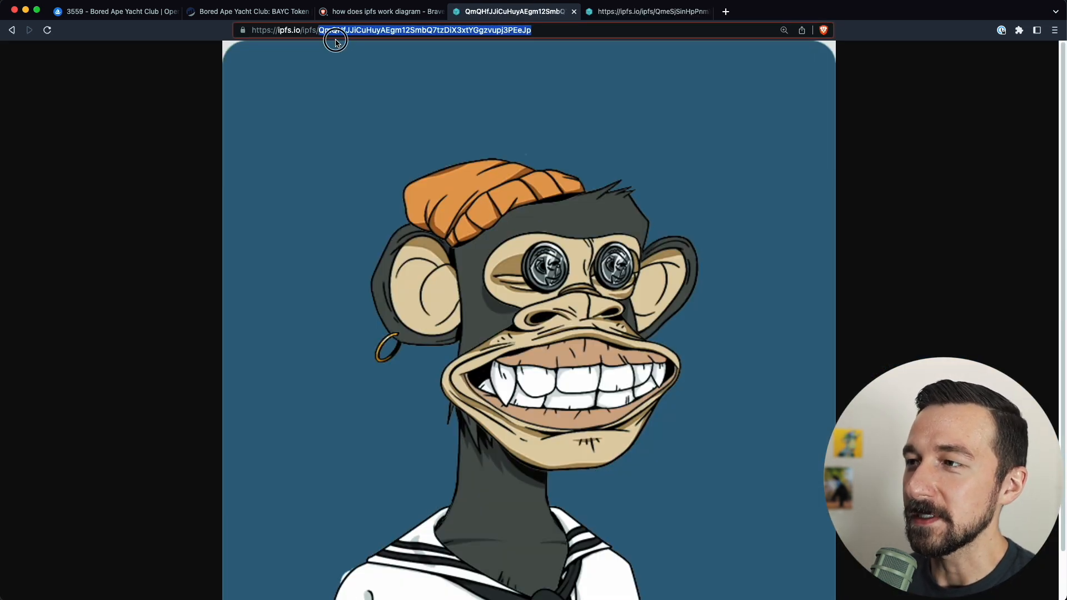
Step: Select the ape image's content identifier in the address bar
{"action": "left_click", "coordinate": [643, 12]}
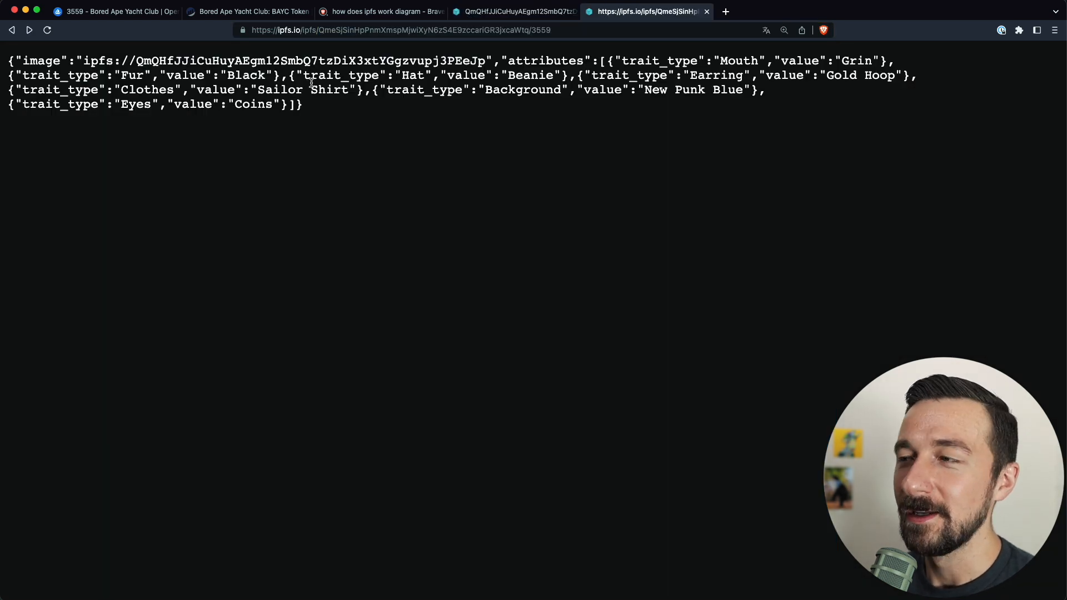
{"action": "mouse_move", "coordinate": [365, 128]}
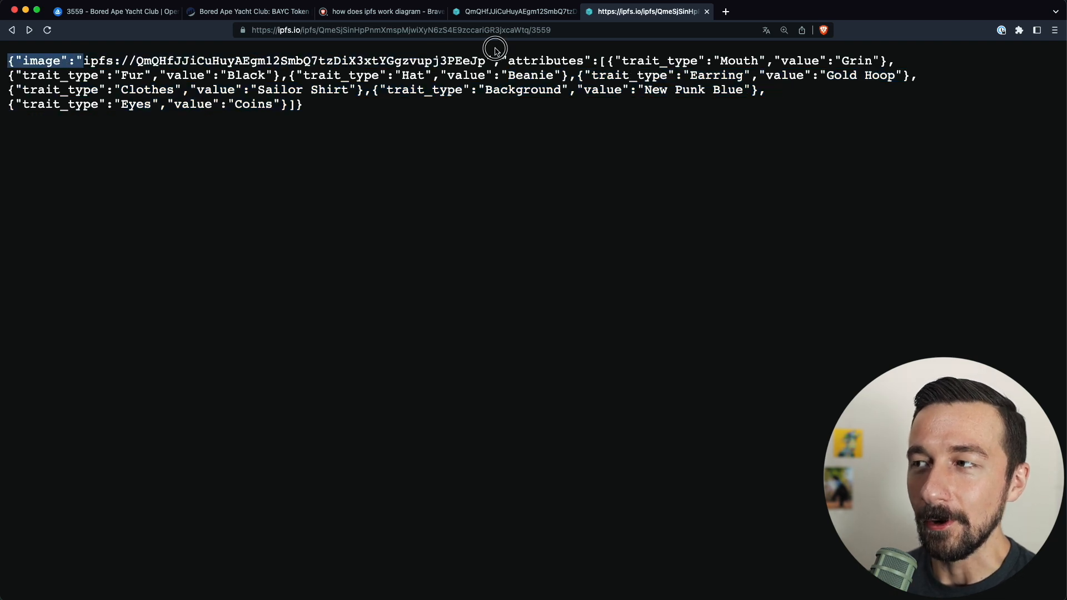
Step: Return to the OpenSea #3559 listing and scroll through its details
{"action": "left_click", "coordinate": [116, 11]}
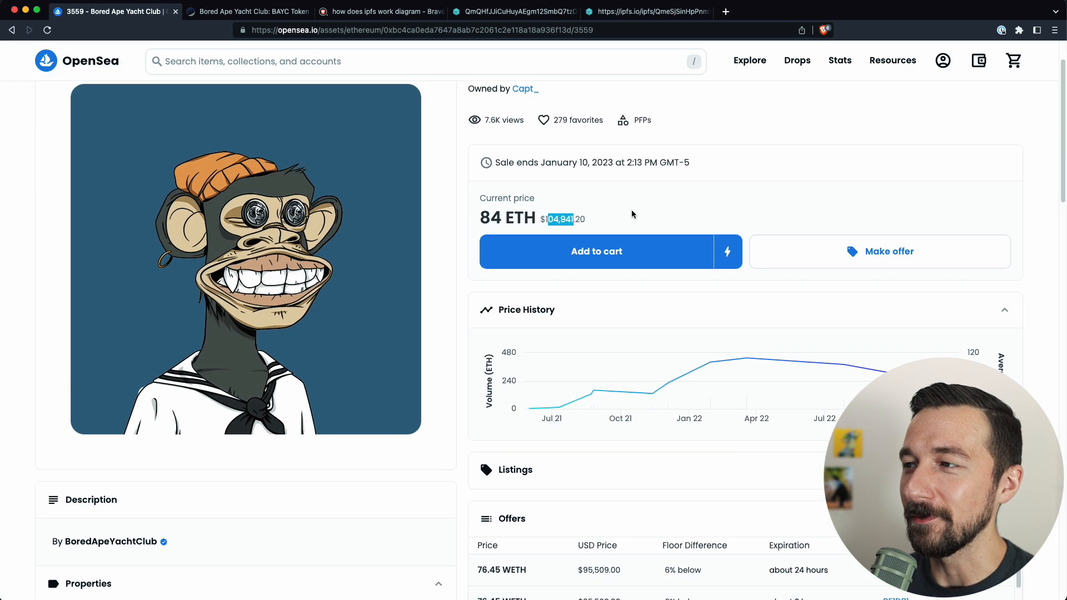
{"action": "scroll", "scroll_direction": "up", "scroll_amount": 3}
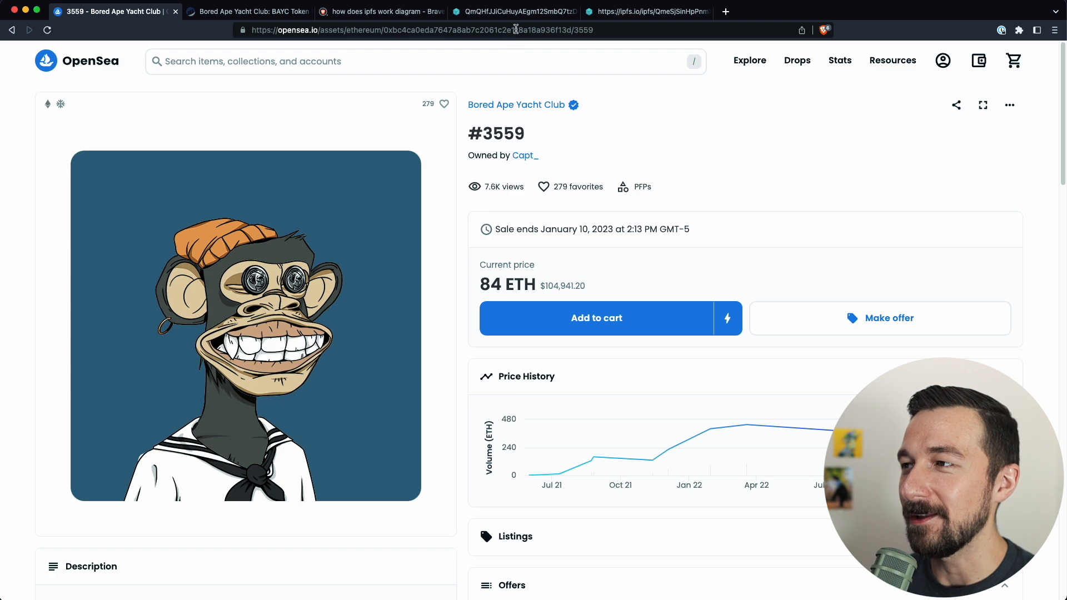
{"action": "scroll", "scroll_direction": "down", "scroll_amount": 3}
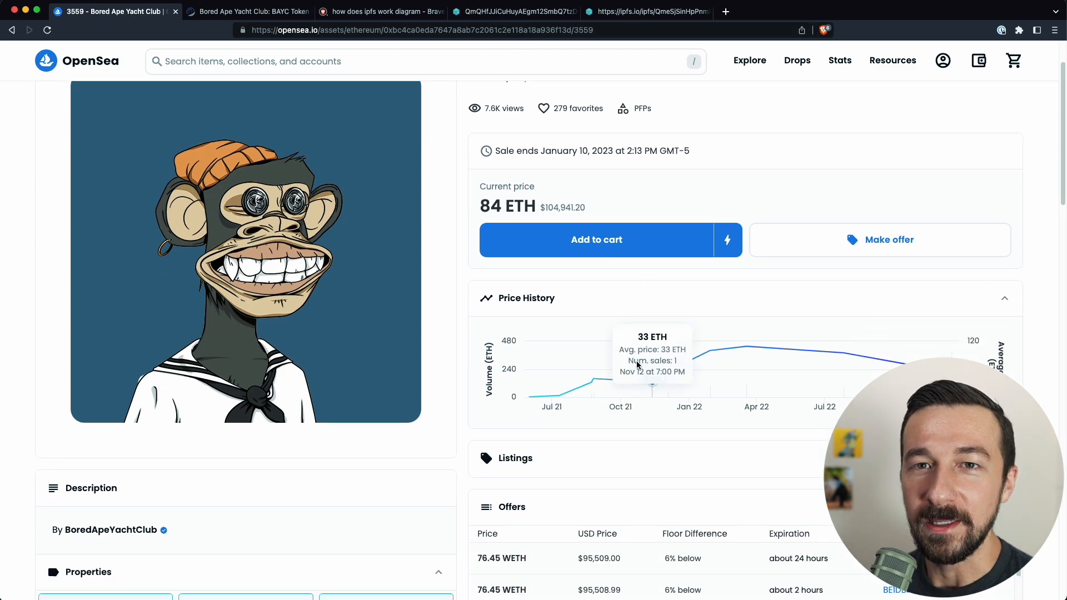
{"action": "scroll", "scroll_direction": "down", "scroll_amount": 3}
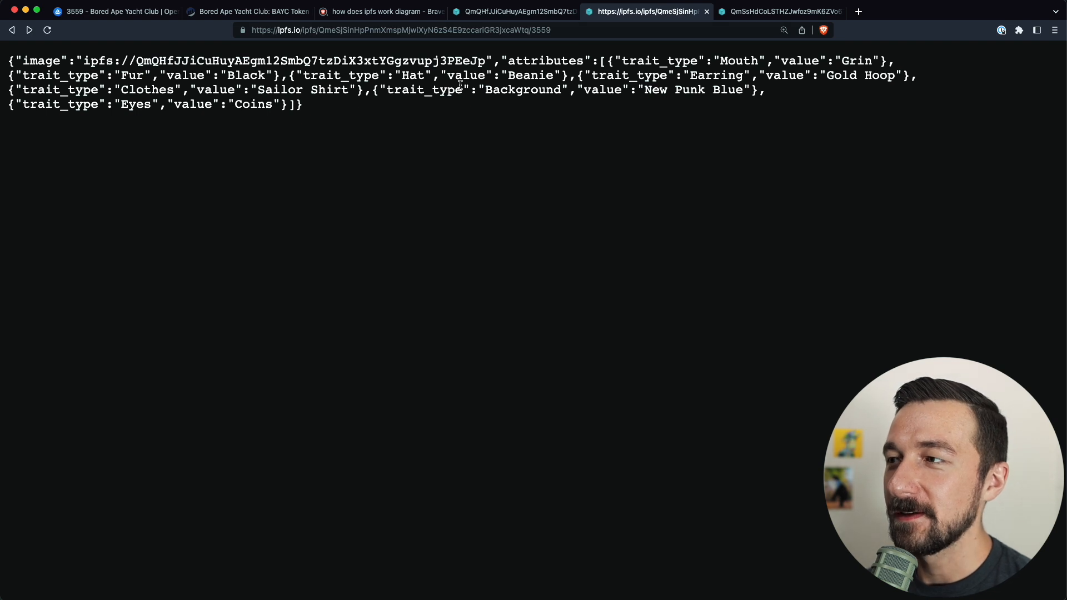
{"action": "mouse_move", "coordinate": [86, 60]}
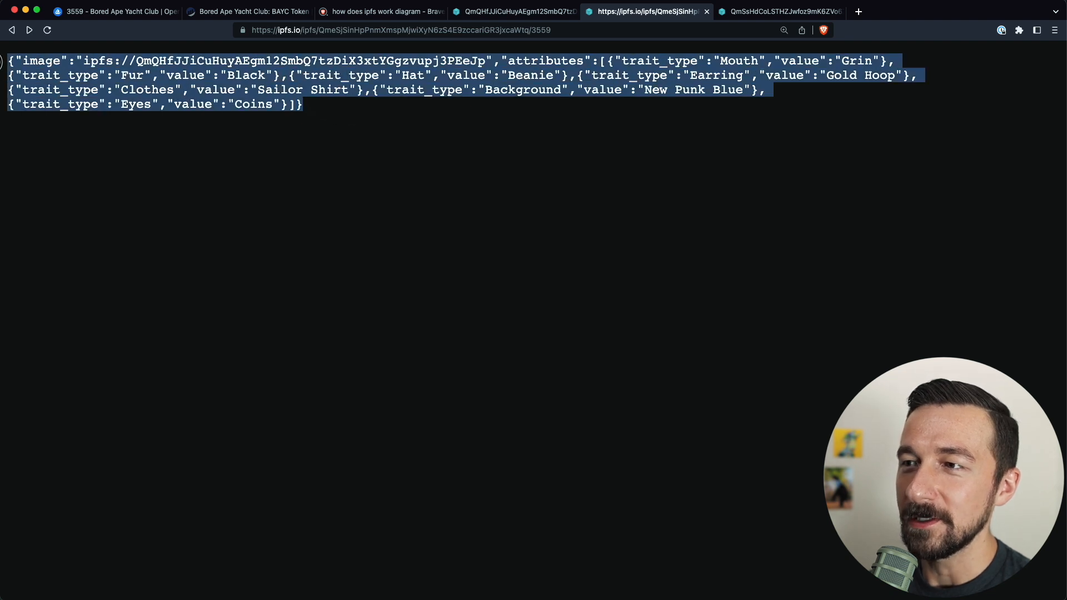
Step: Switch back to the Bored Ape #3559 OpenSea listing tab
{"action": "left_click", "coordinate": [109, 11]}
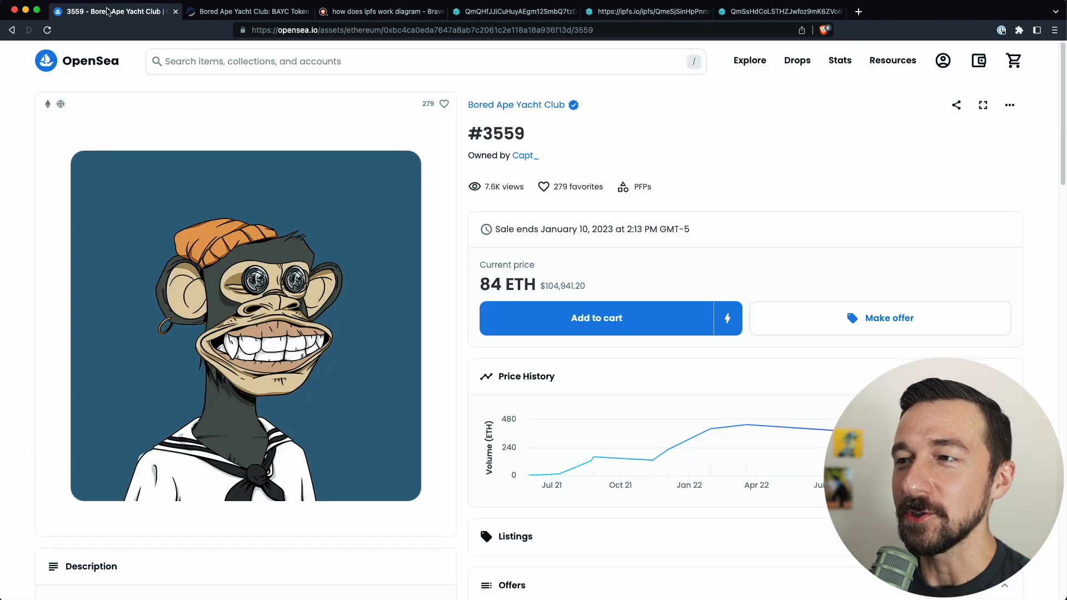